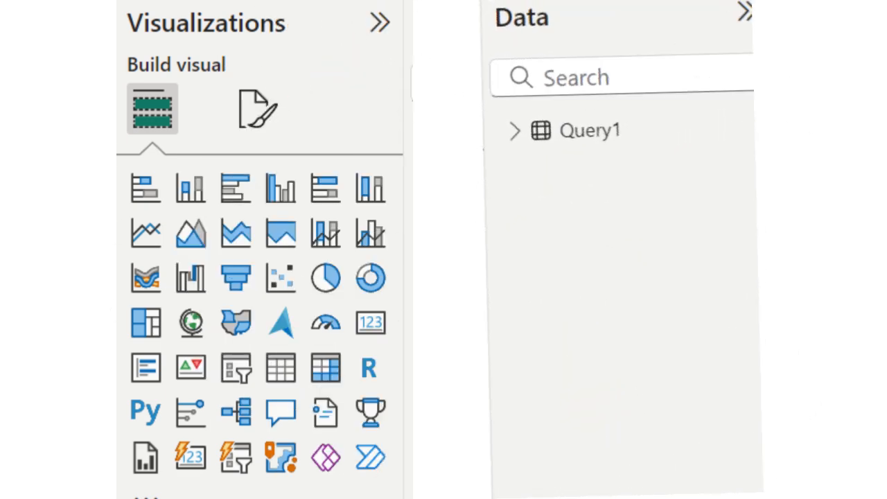
Start a new blank query, Query1, and bring up its full M code in the Advanced Editor
left_click(183, 62)
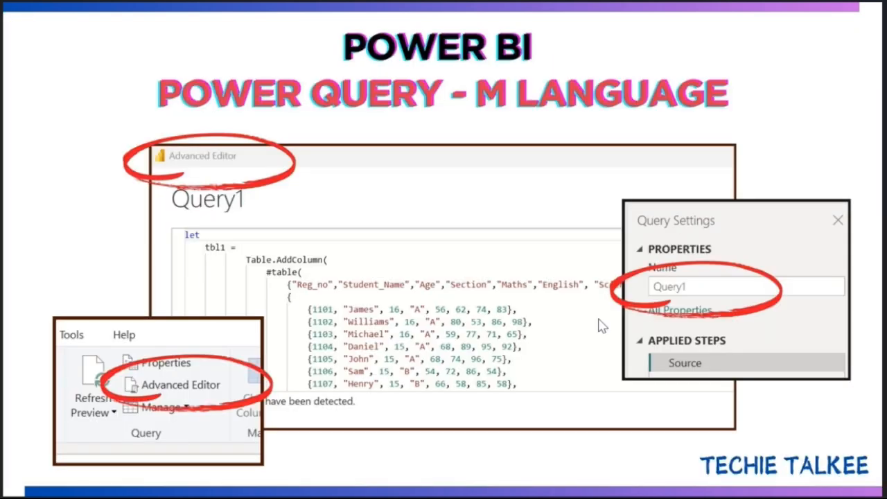
mouse_move(284, 307)
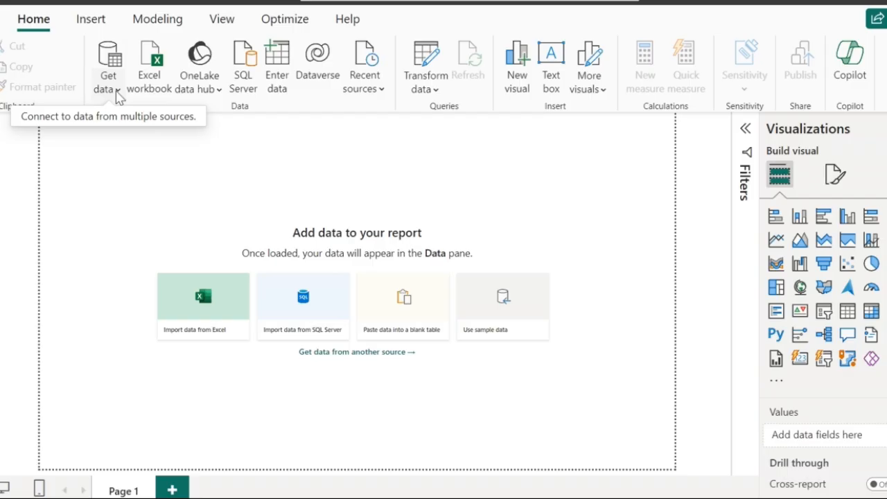
left_click(108, 67)
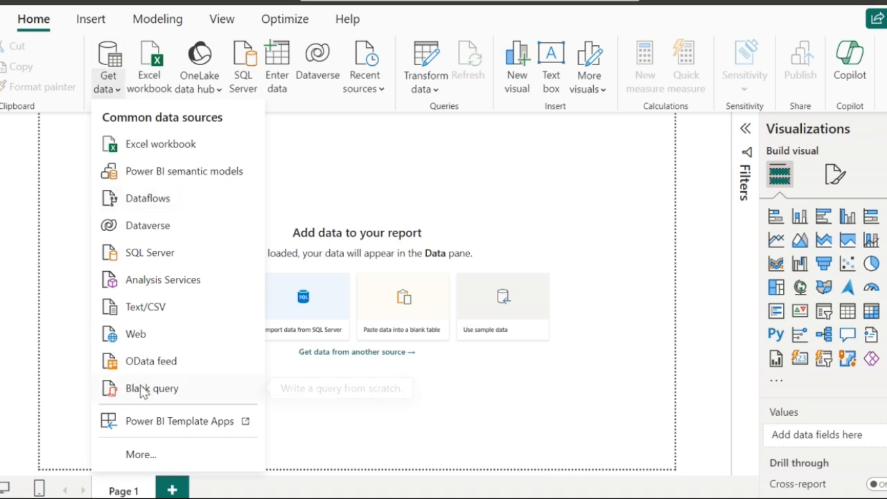
left_click(151, 388)
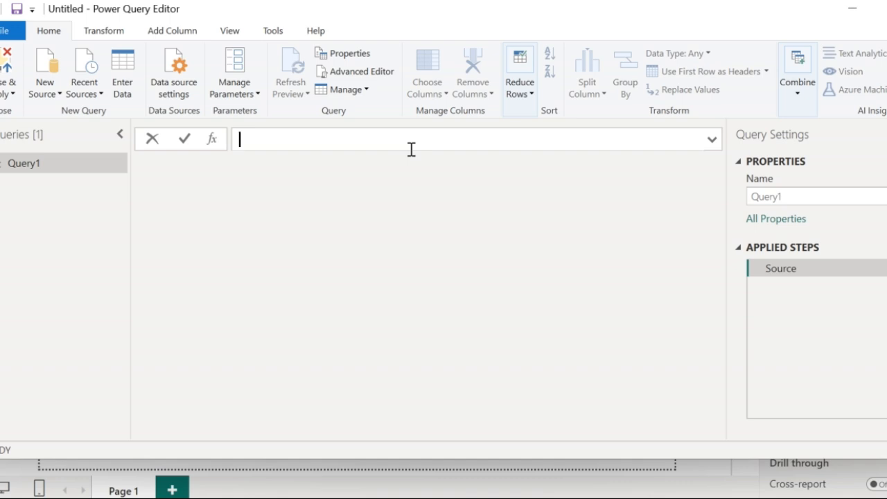
mouse_move(352, 95)
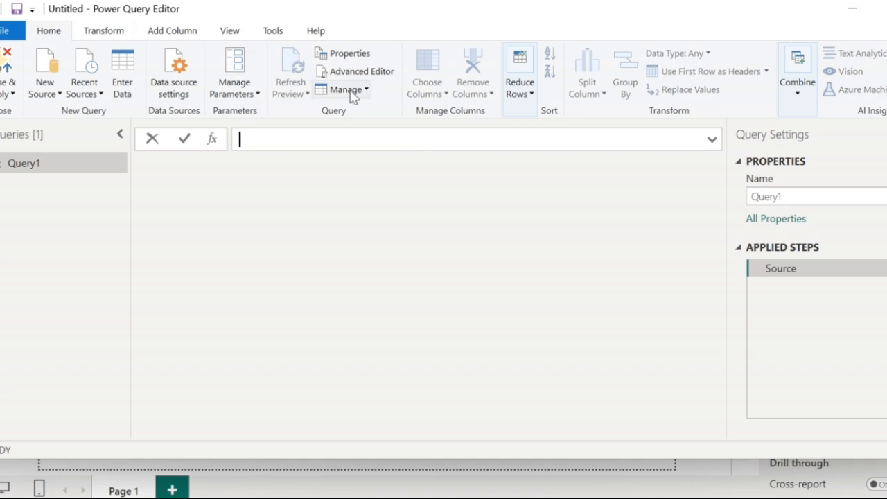
mouse_move(362, 72)
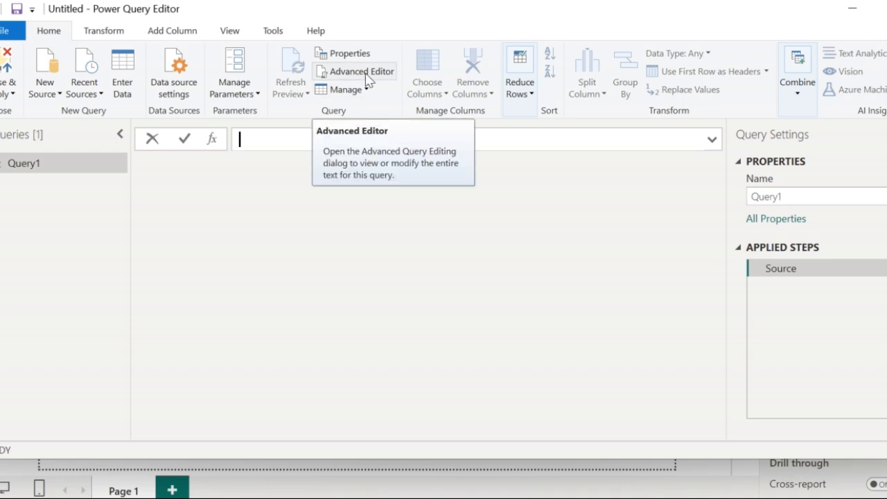
left_click(361, 72)
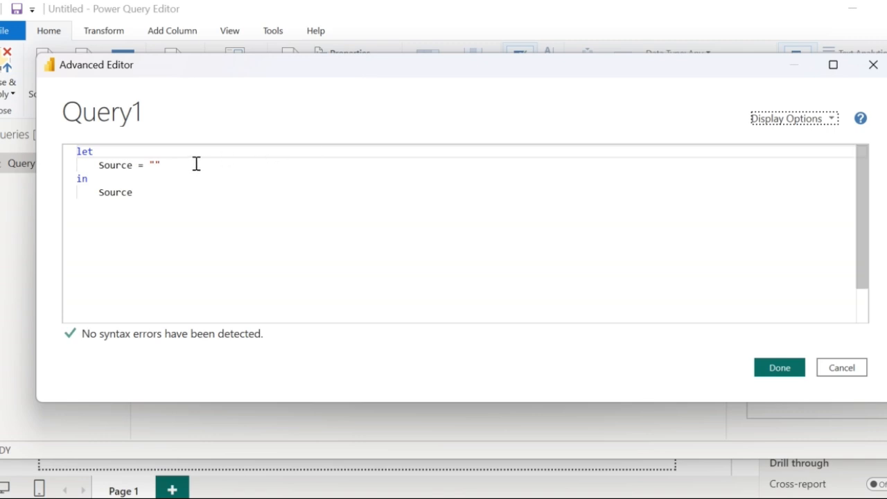
mouse_move(268, 147)
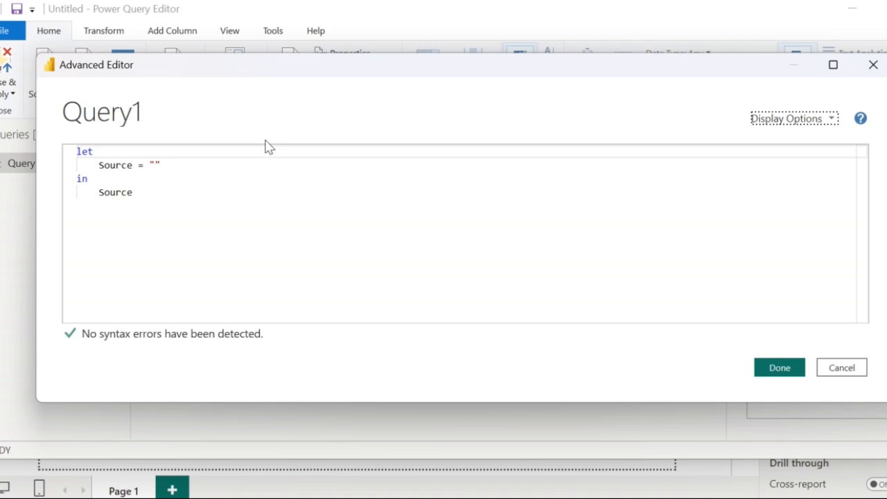
mouse_move(232, 199)
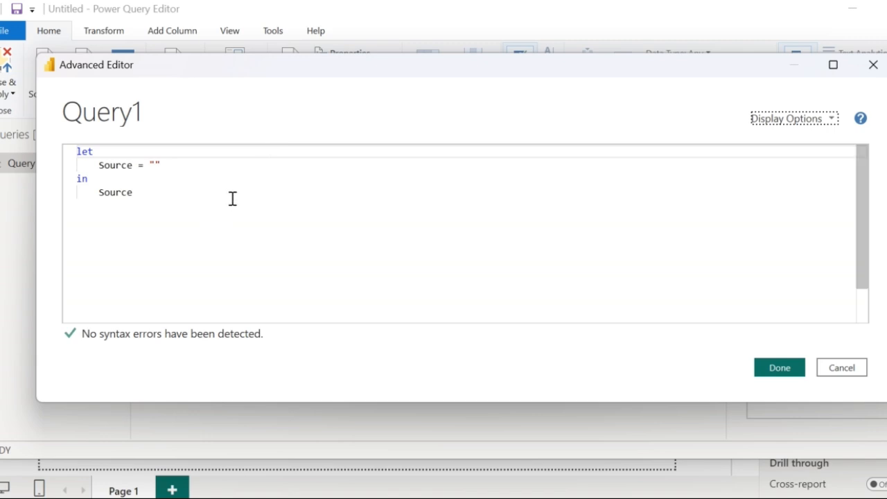
mouse_move(255, 194)
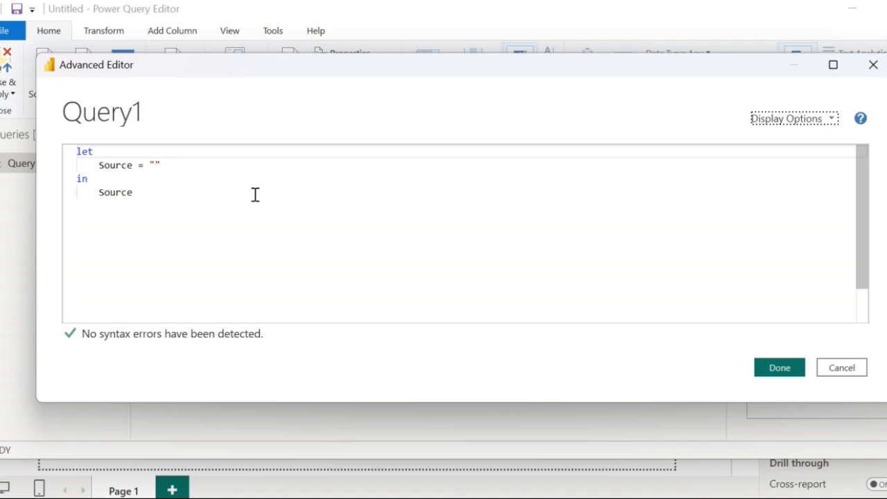
mouse_move(119, 154)
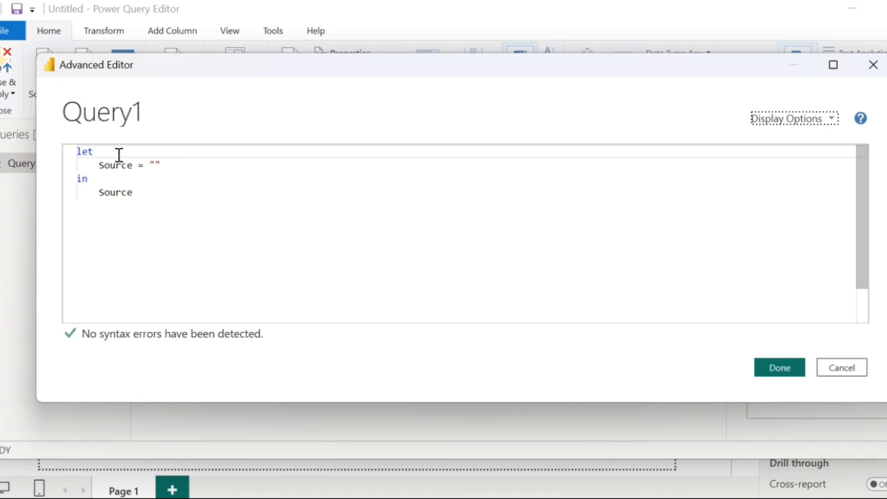
mouse_move(202, 172)
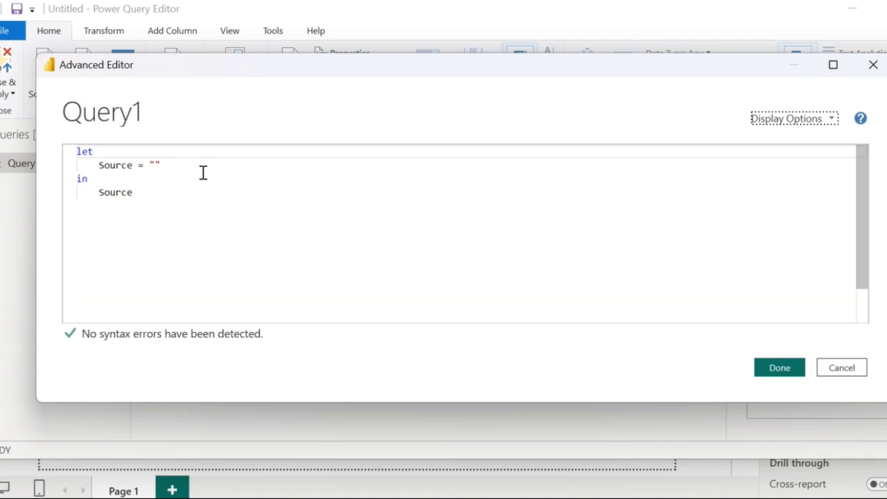
mouse_move(110, 165)
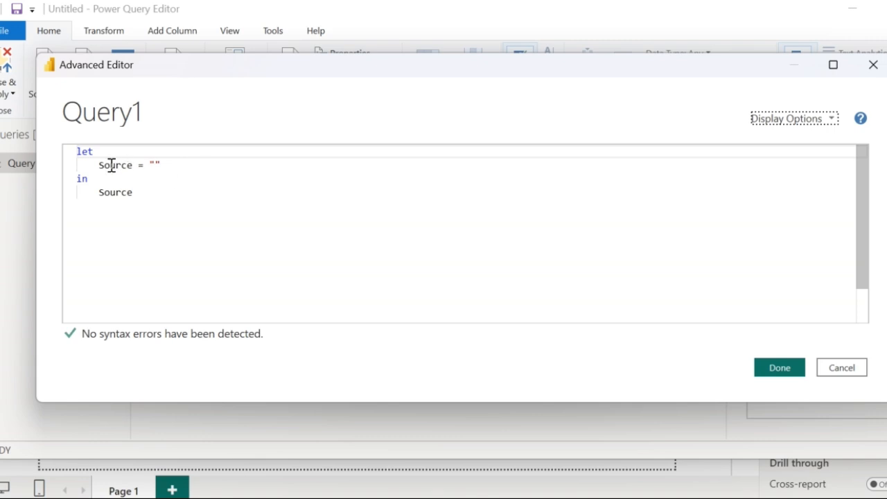
Replace the Source step with c = 2+4 and make the query return c
type("c = \"")
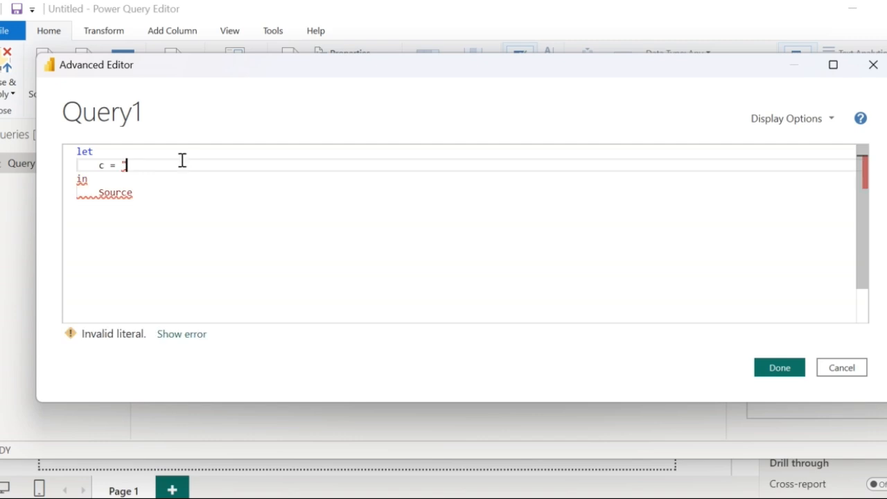
type("2")
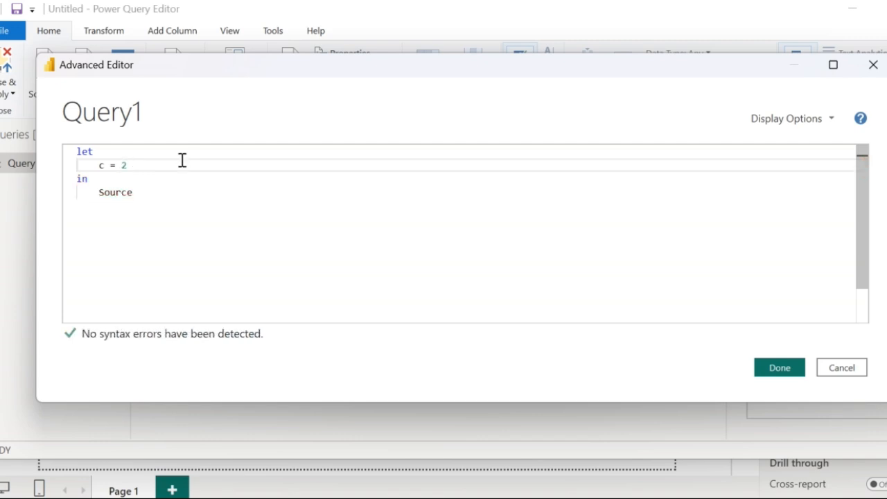
type("+4")
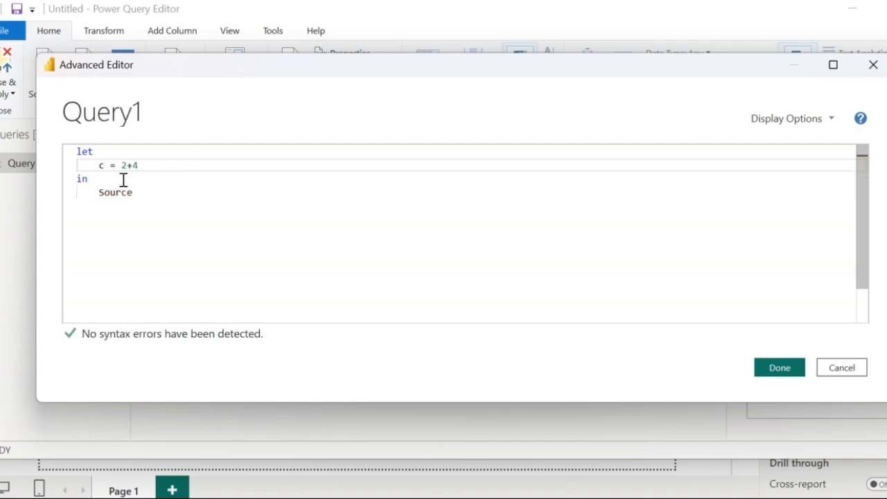
double_click(115, 191)
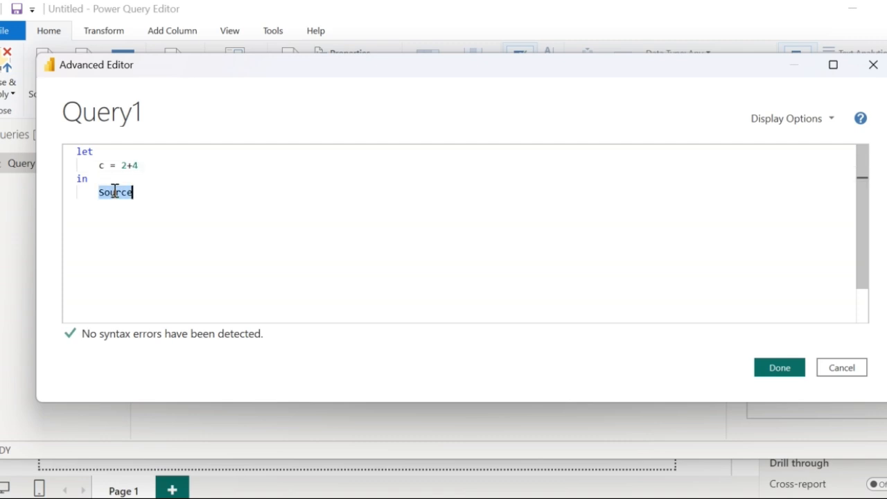
type("c")
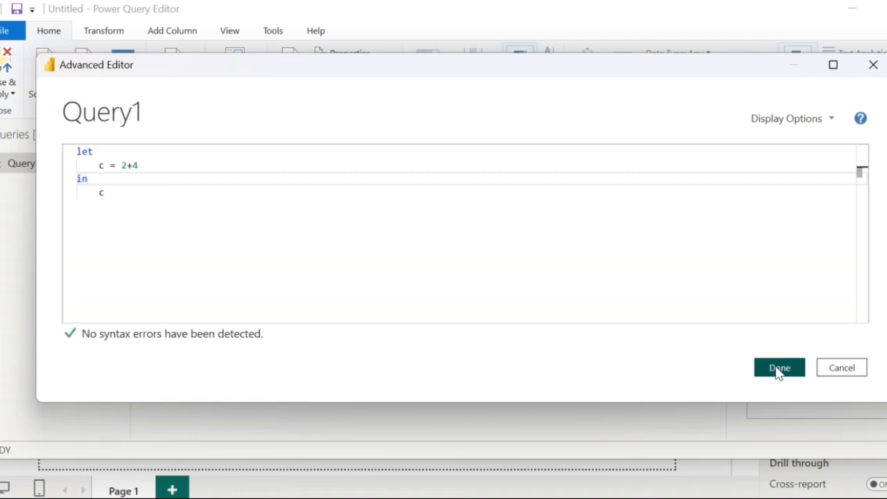
Apply the code, load Query1 into the report and show its value 6 in an enlarged visual
left_click(779, 368)
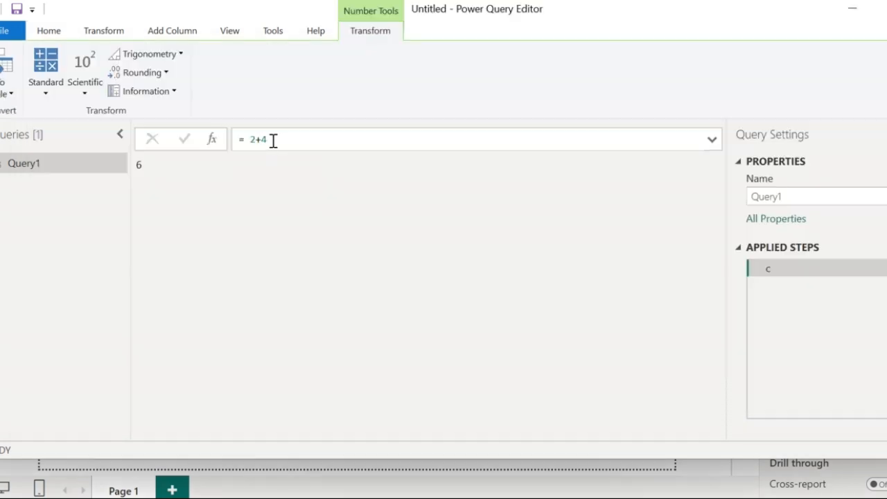
mouse_move(155, 171)
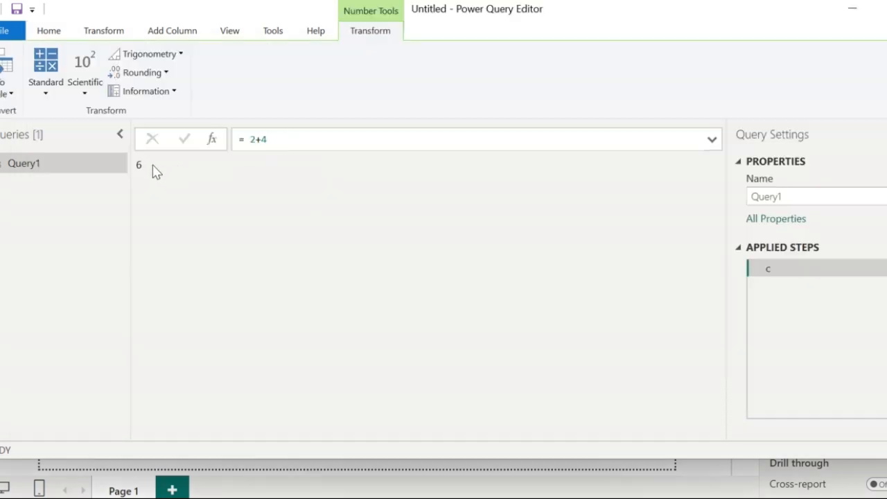
left_click(47, 31)
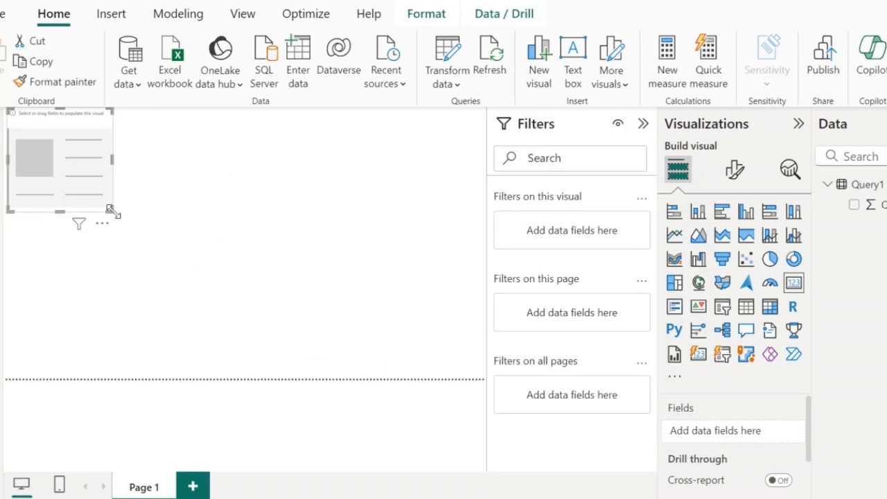
left_click_drag(114, 215, 173, 271)
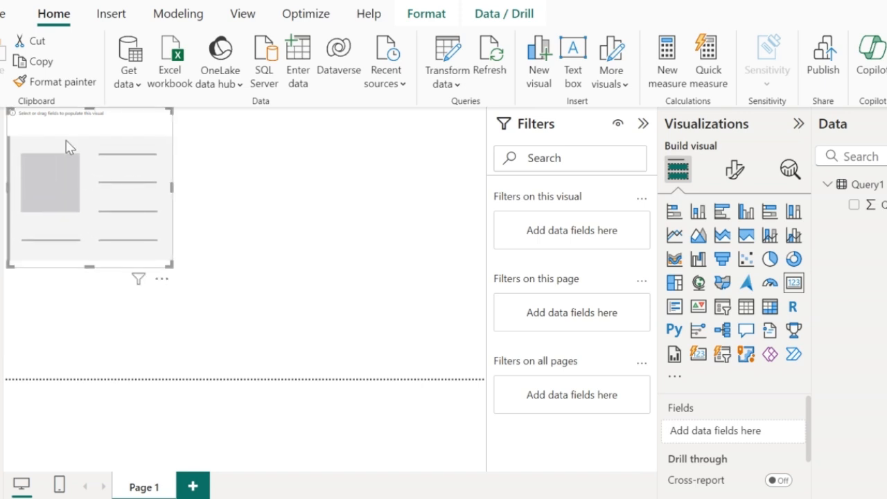
mouse_move(106, 213)
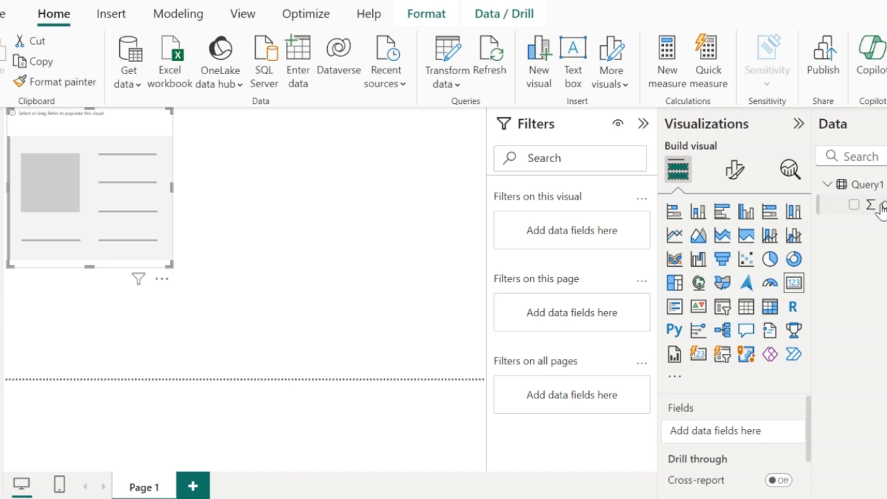
left_click(853, 205)
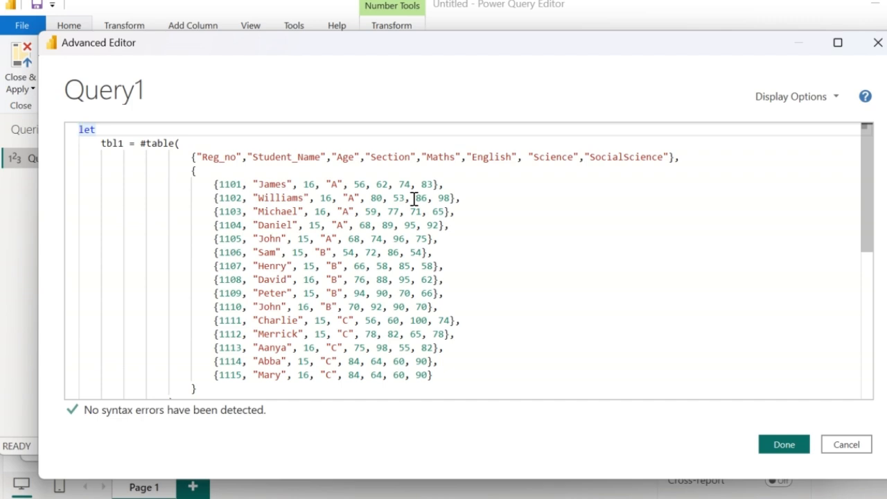
mouse_move(147, 143)
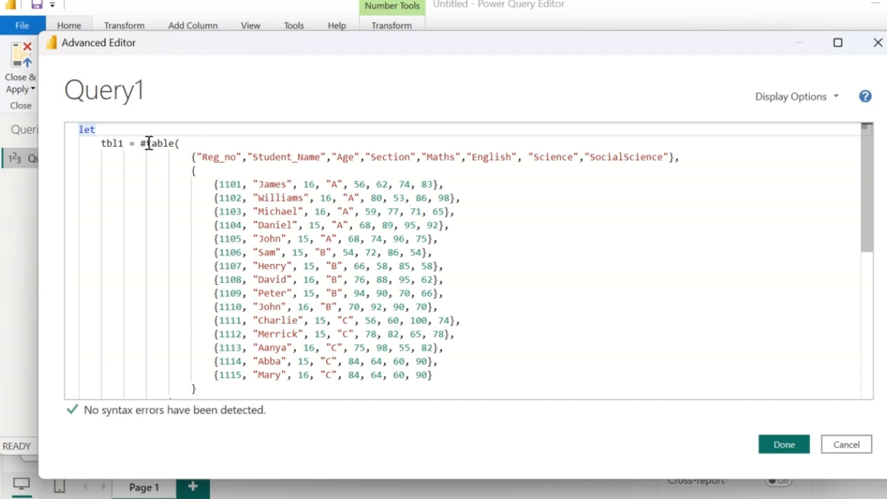
double_click(111, 143)
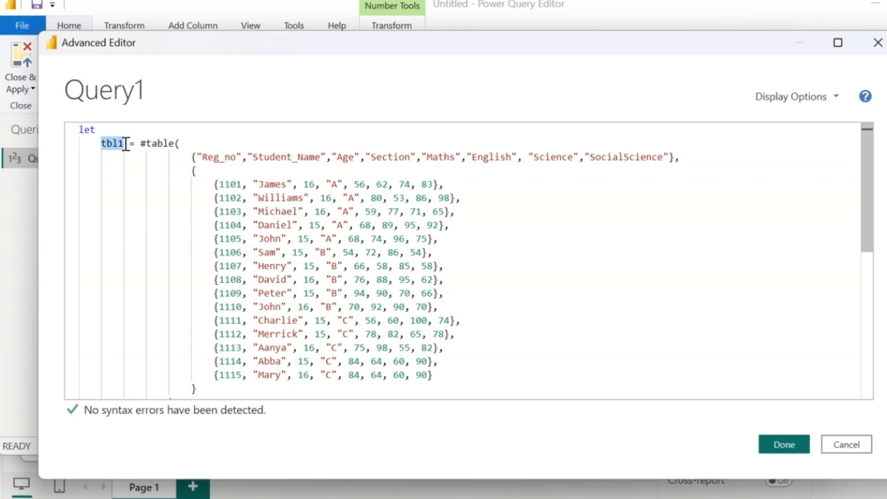
left_click(118, 143)
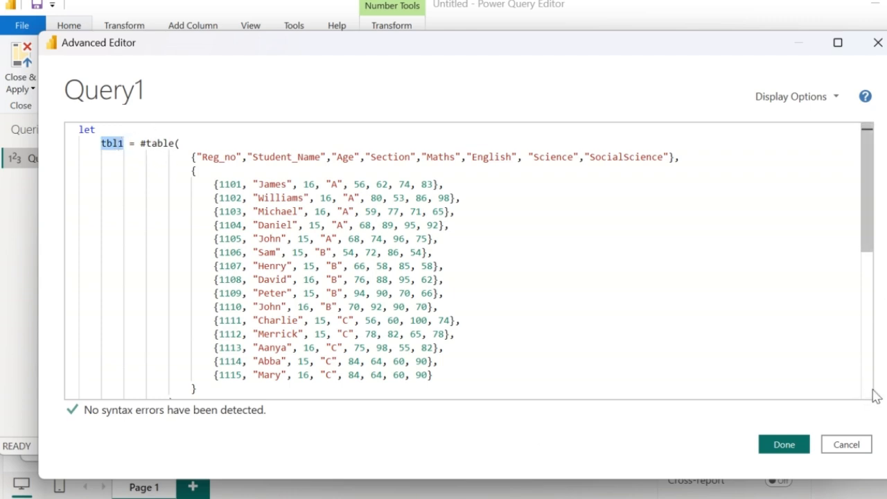
scroll("down", 3)
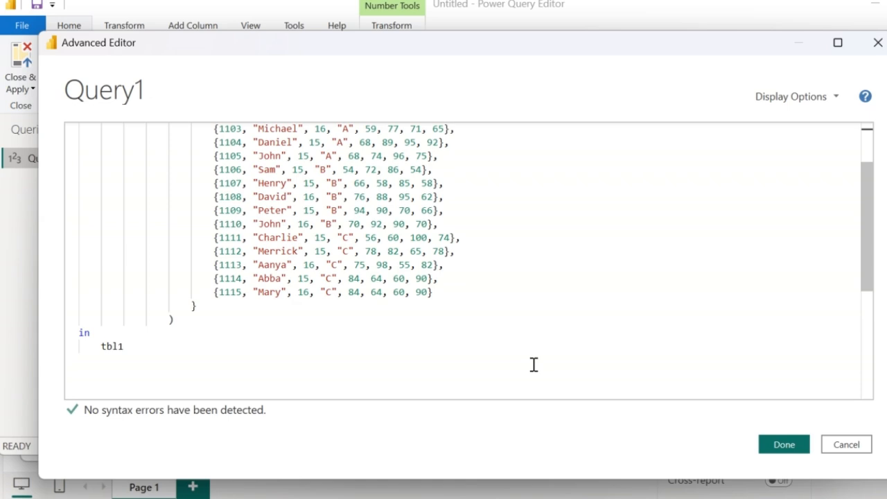
scroll("up", 3)
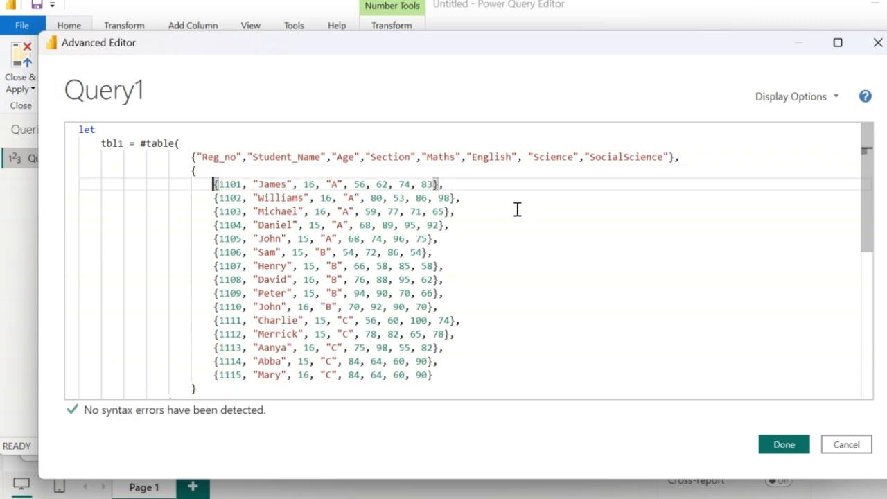
mouse_move(456, 191)
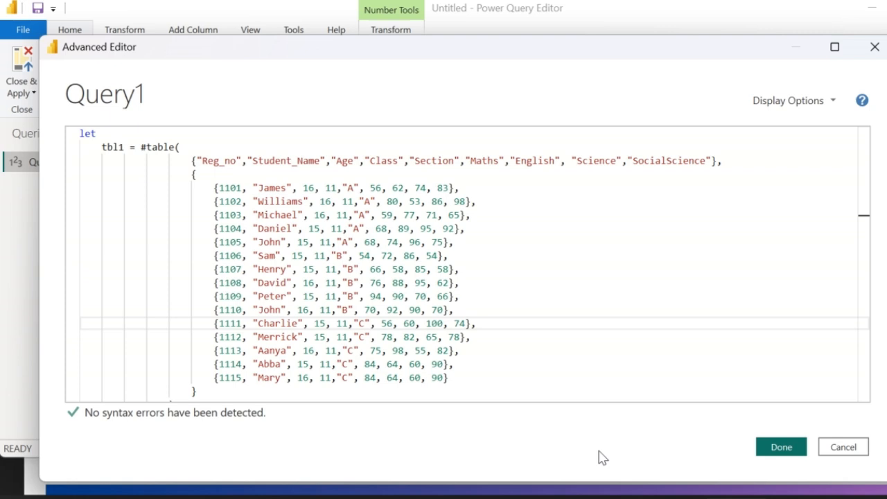
mouse_move(69, 245)
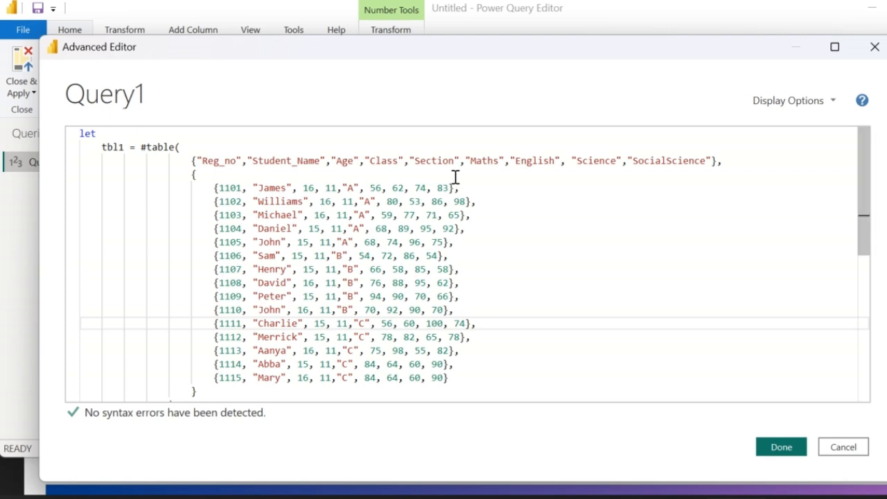
mouse_move(658, 174)
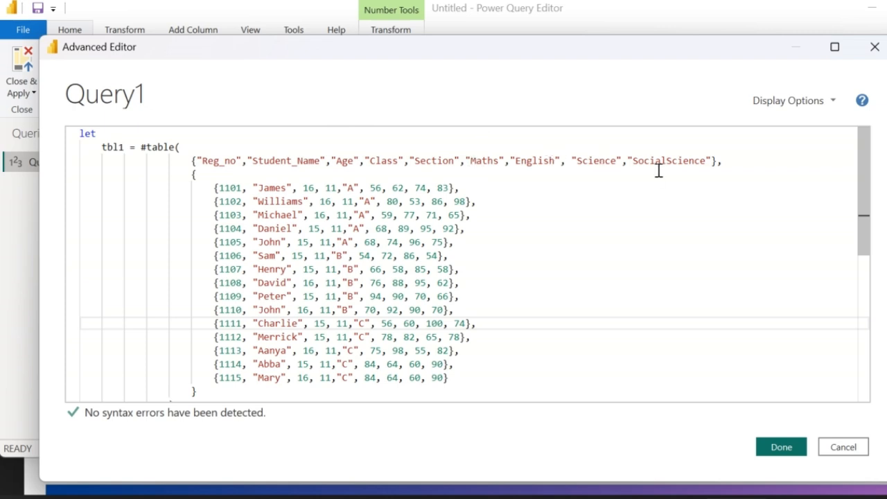
mouse_move(698, 174)
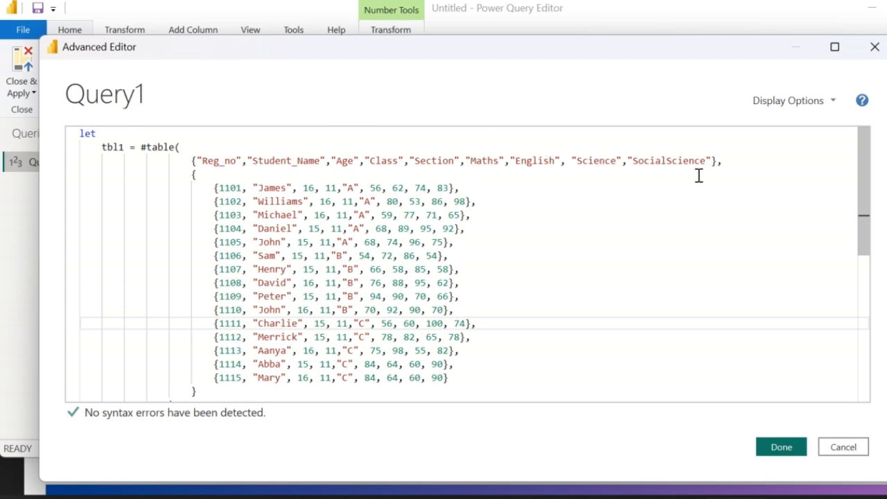
double_click(330, 188)
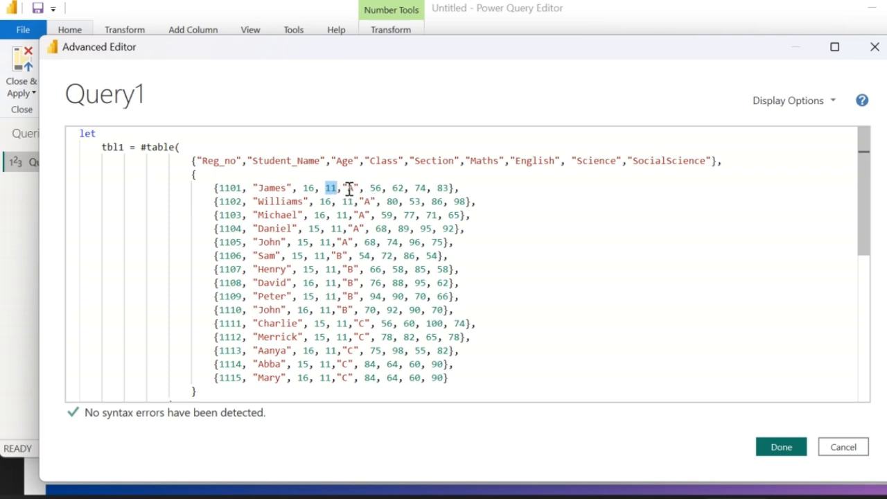
mouse_move(351, 310)
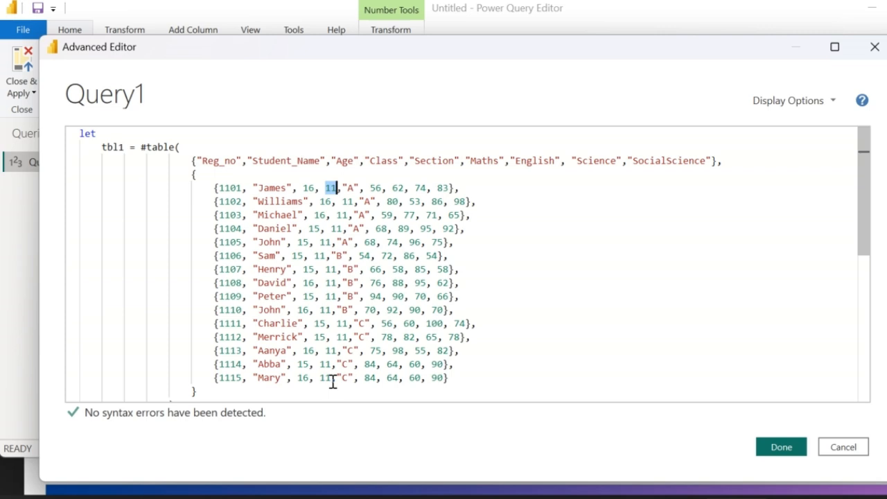
Wrap #table in Table.AddColumn adding a Total column of [Maths]+[English]+[Science]+[SocialScience]
type("Table.AddColumn(")
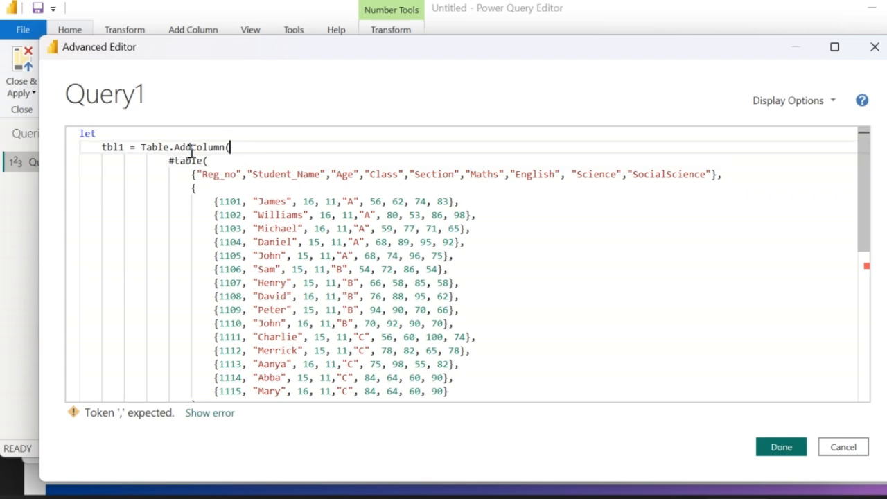
type(",\"Total\", each [Maths]+[English]+[Science]+[SocialScience])")
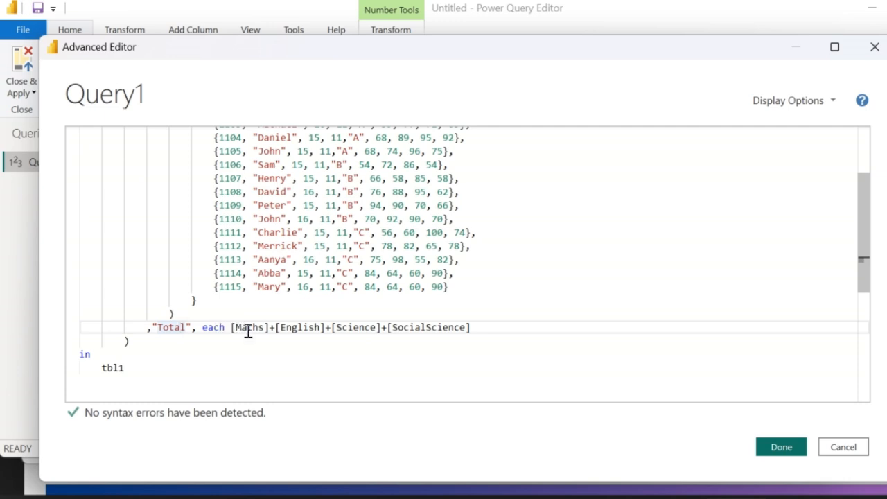
double_click(248, 327)
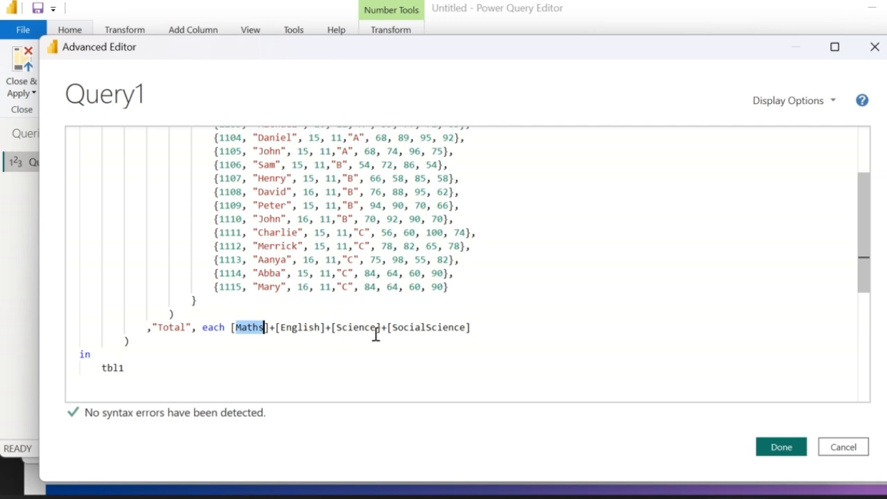
mouse_move(438, 324)
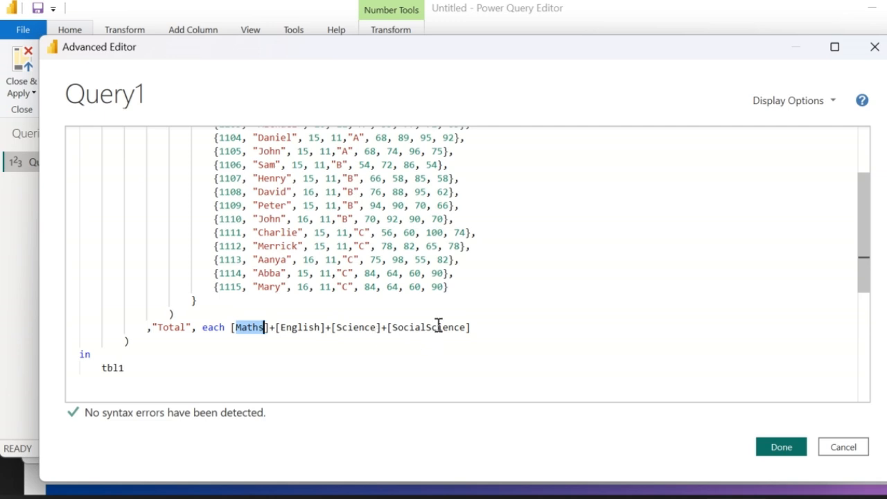
Apply the edited code and scroll across the student table preview to the Total column
left_click(780, 446)
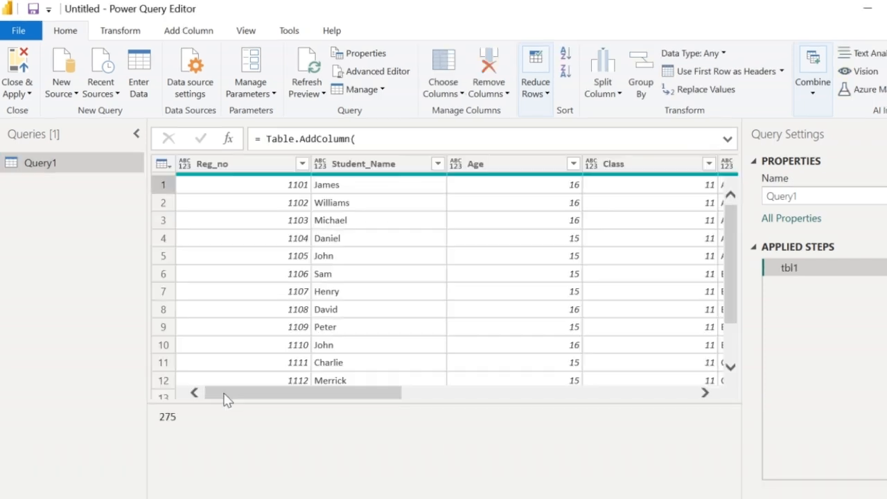
mouse_move(249, 209)
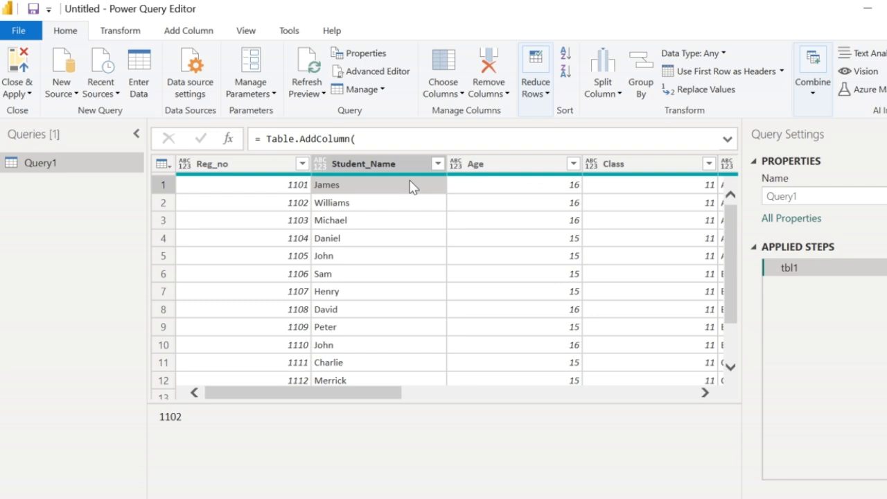
scroll("right", 3)
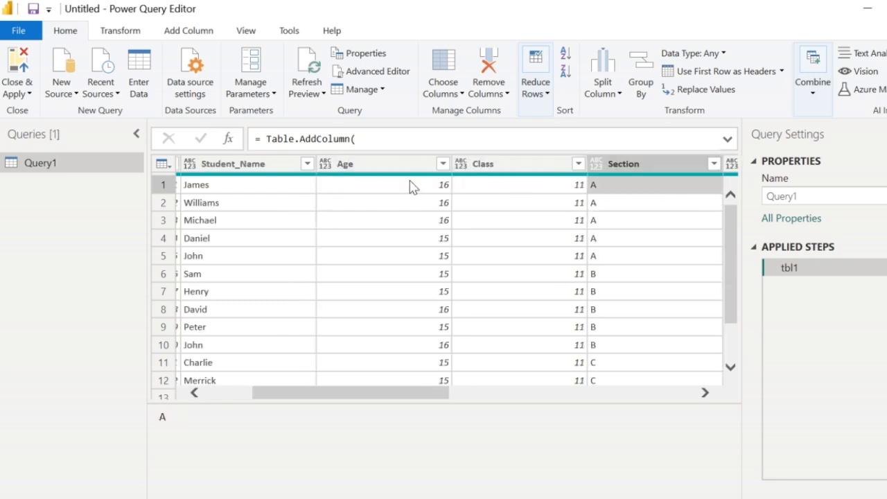
scroll("right", 3)
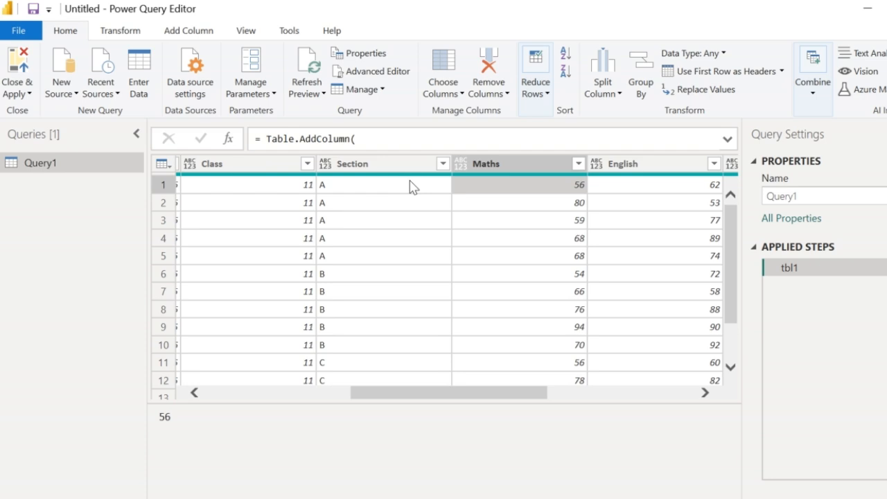
scroll("right", 3)
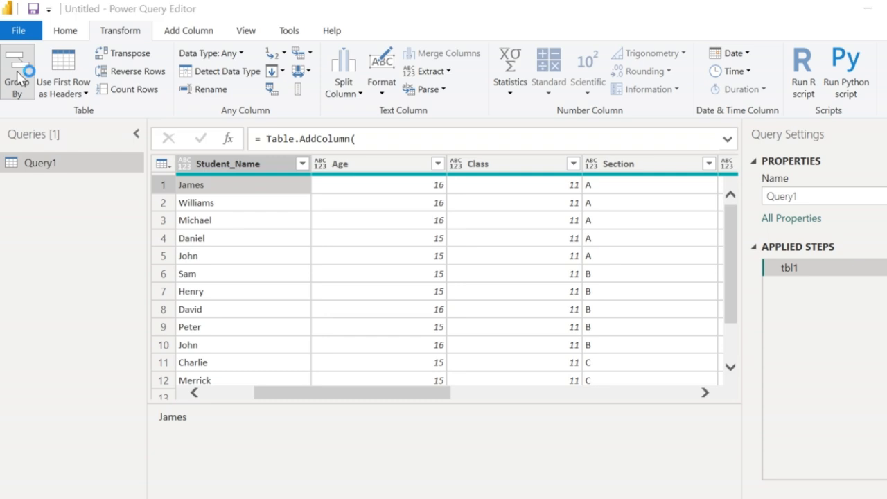
Group rows by Section into Class_First as the Max of Total and confirm
left_click(17, 72)
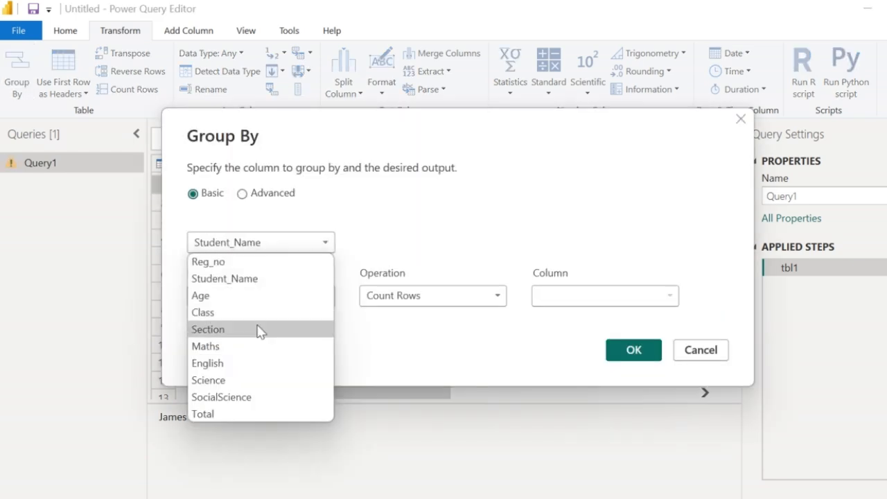
mouse_move(261, 330)
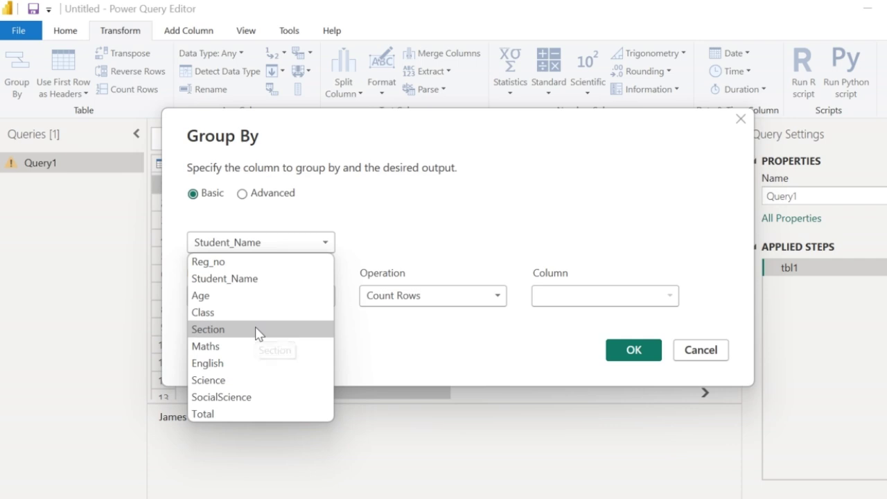
left_click(207, 330)
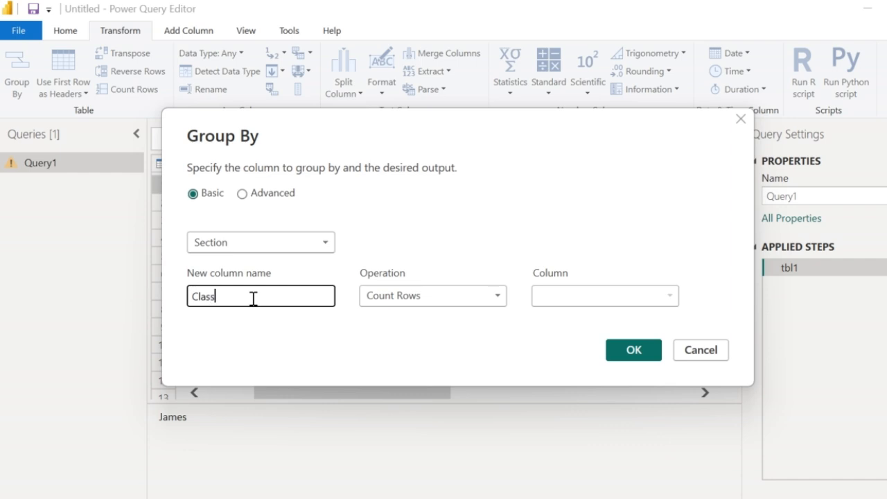
type("_First")
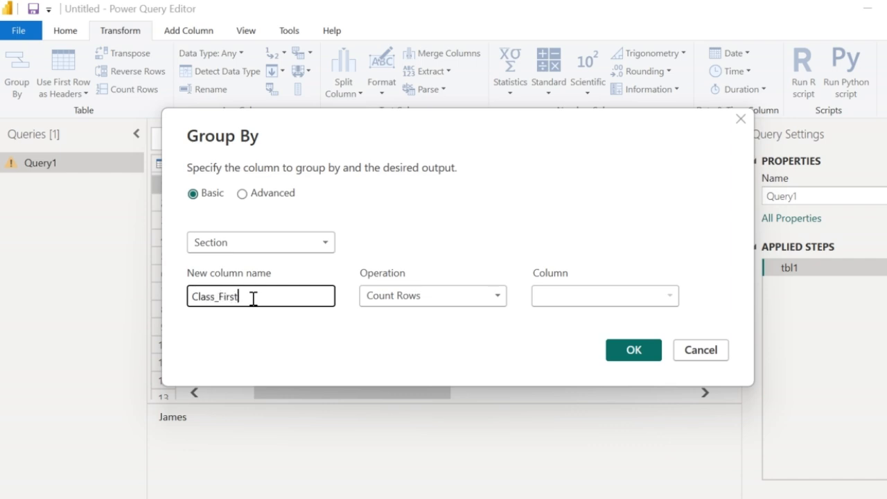
left_click(432, 296)
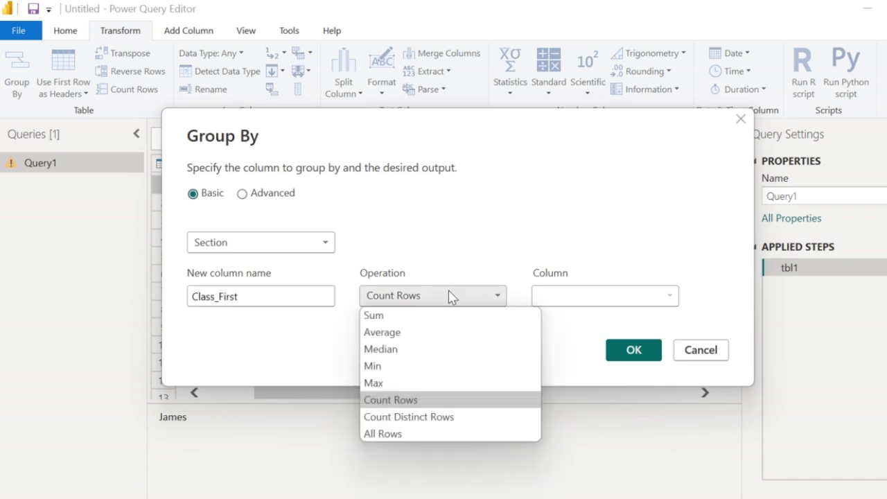
mouse_move(405, 383)
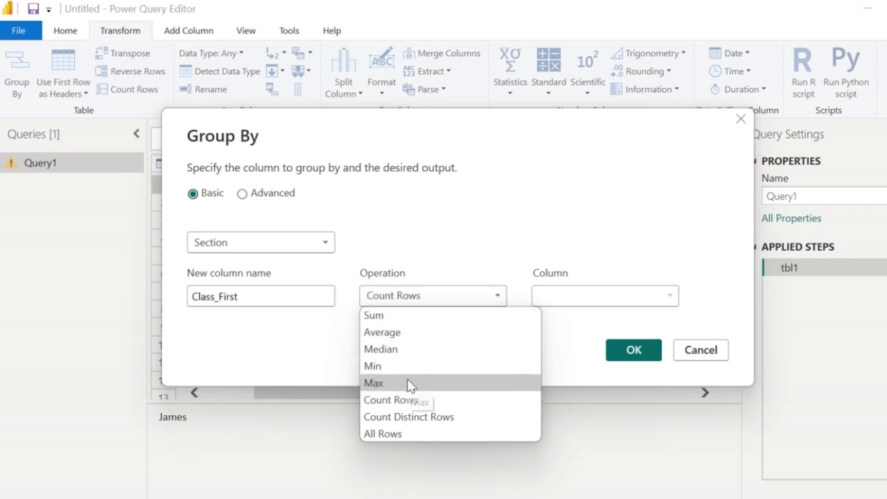
left_click(374, 382)
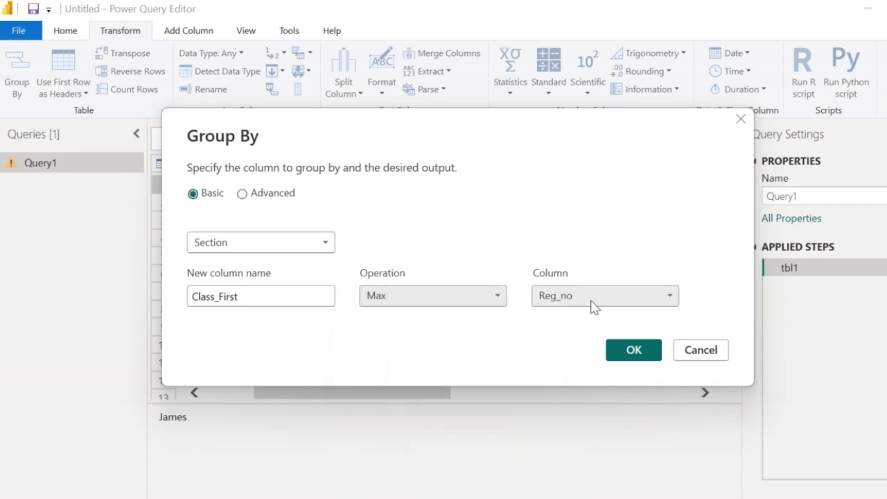
left_click(603, 297)
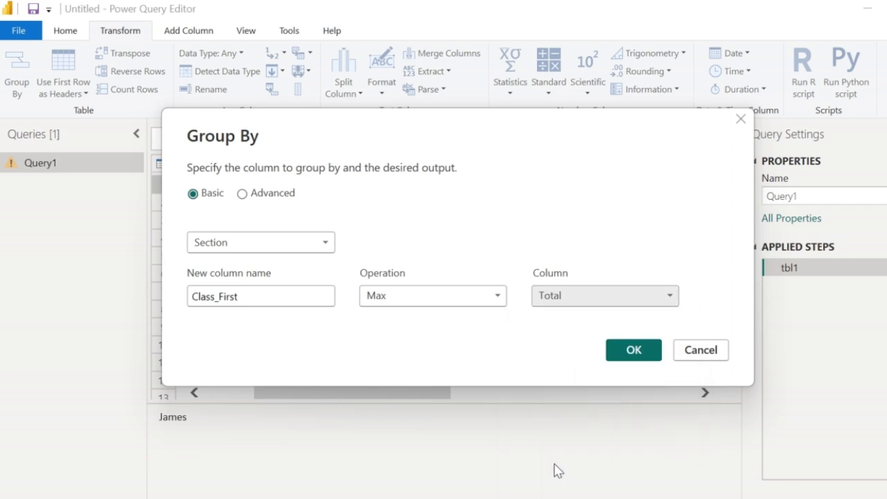
left_click(632, 349)
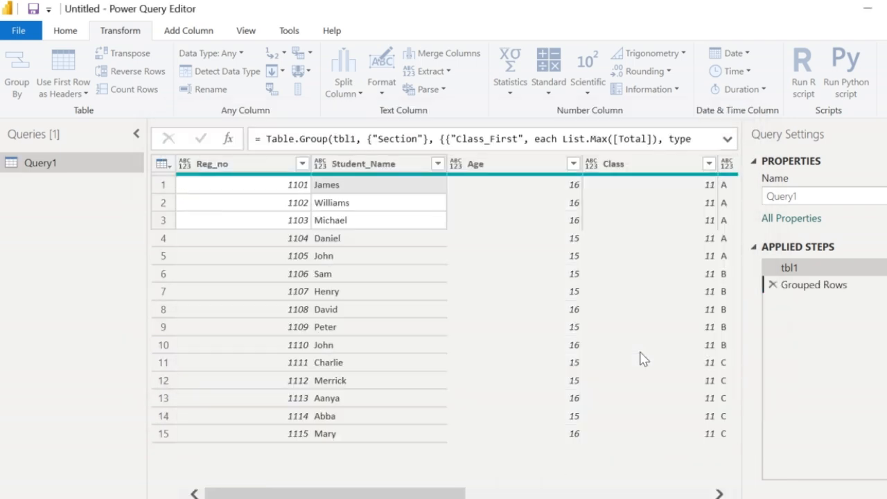
Check the grouped result (A 344, B 322, C 310) and return to the Home commands
left_click(814, 284)
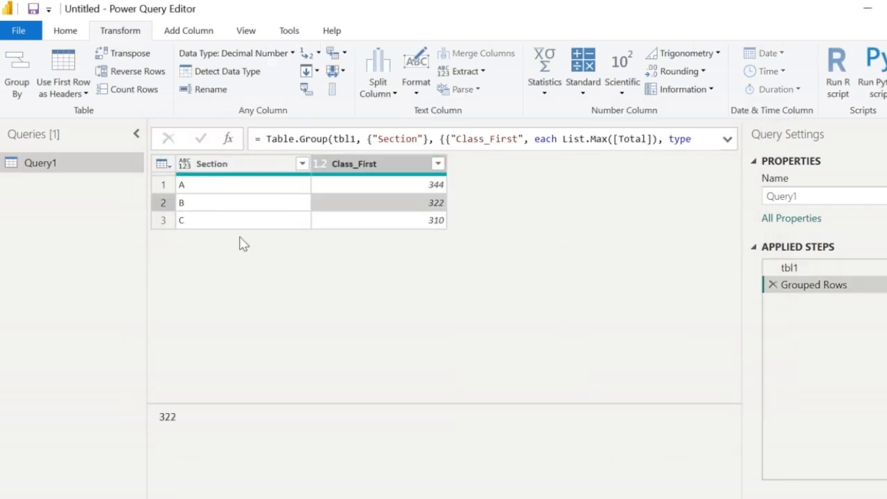
mouse_move(253, 194)
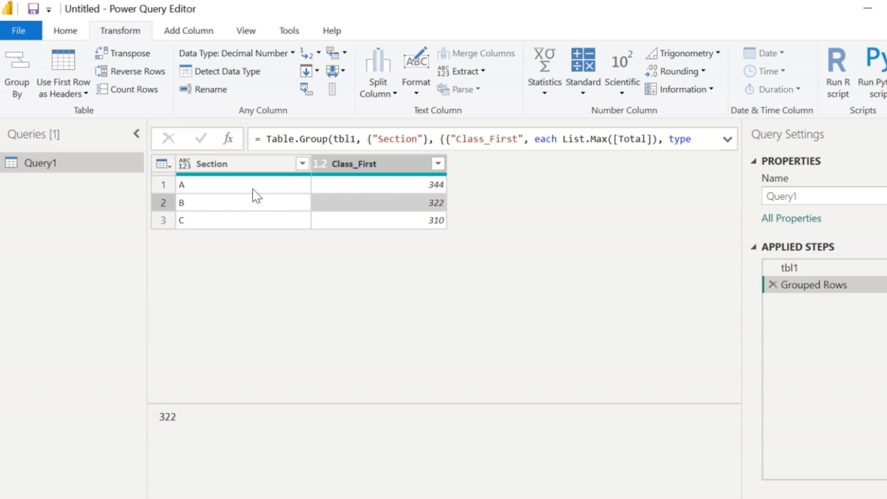
mouse_move(200, 171)
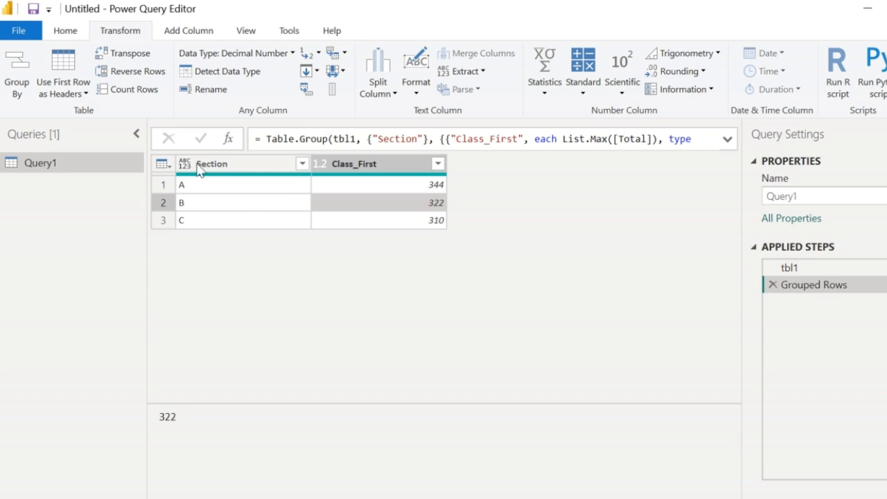
left_click(64, 30)
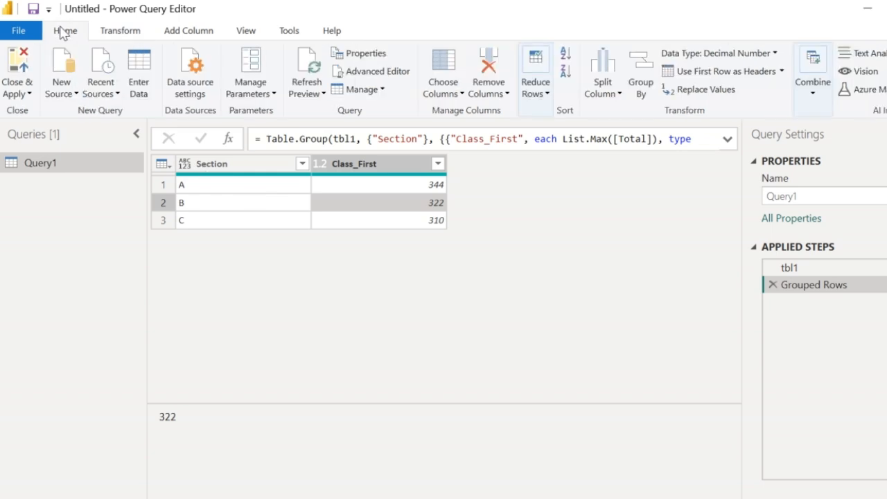
mouse_move(21, 69)
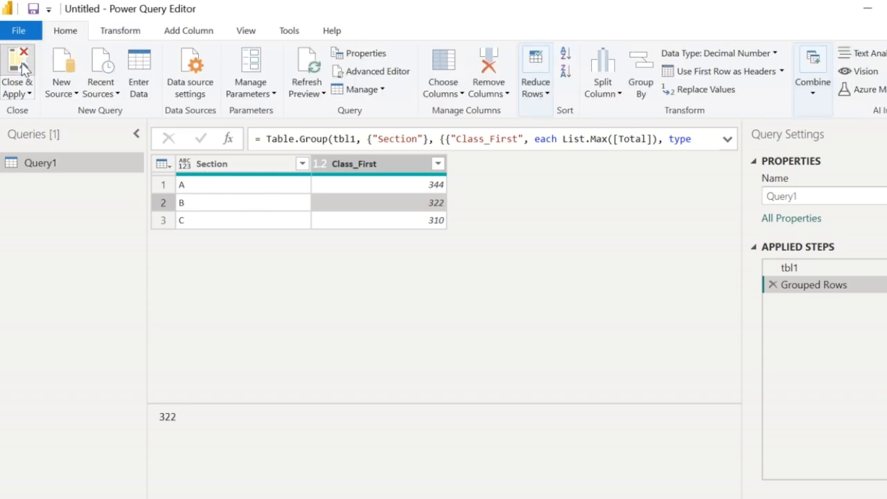
Close & Apply to load the grouped Section and Class_First result into the report
left_click(17, 69)
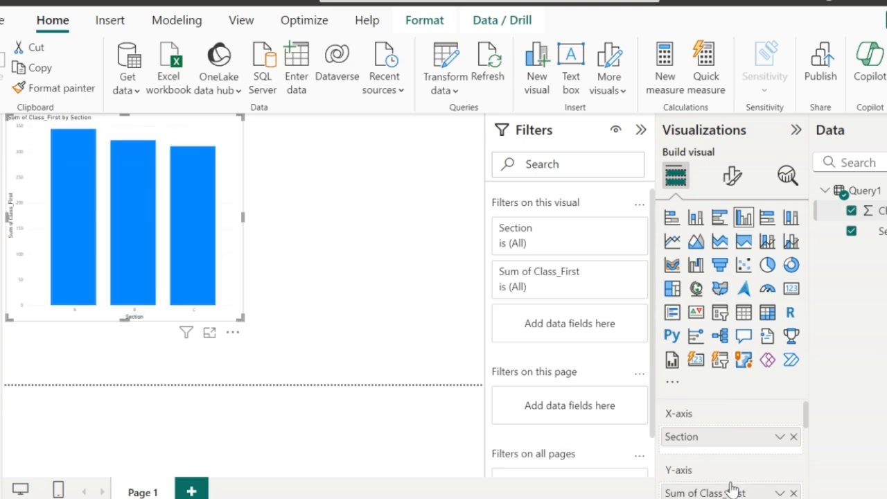
mouse_move(193, 215)
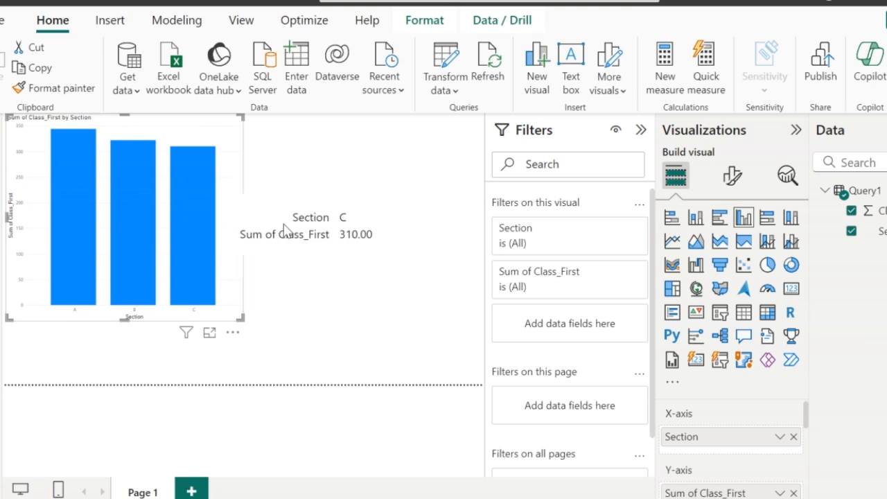
mouse_move(330, 239)
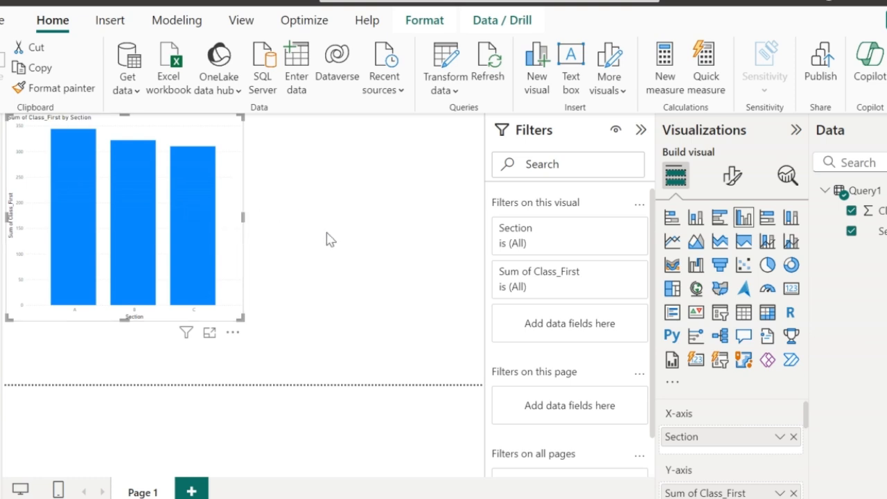